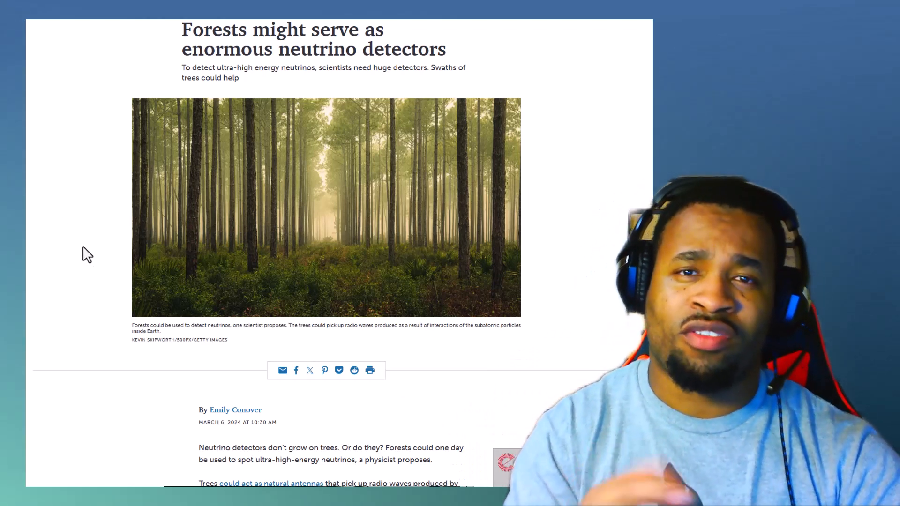
mouse_move(86, 247)
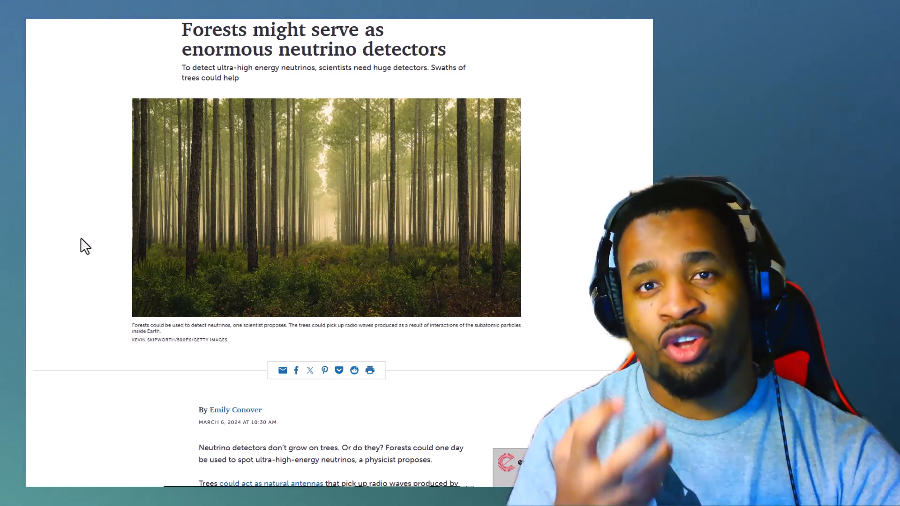
Scroll past the forest photo to the byline, opening paragraphs and newsletter signup box.
scroll("down", 3)
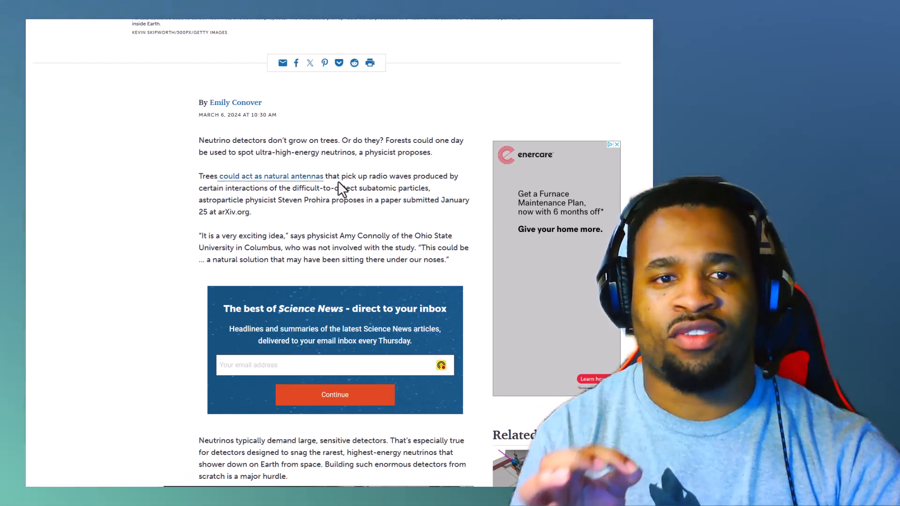
mouse_move(433, 184)
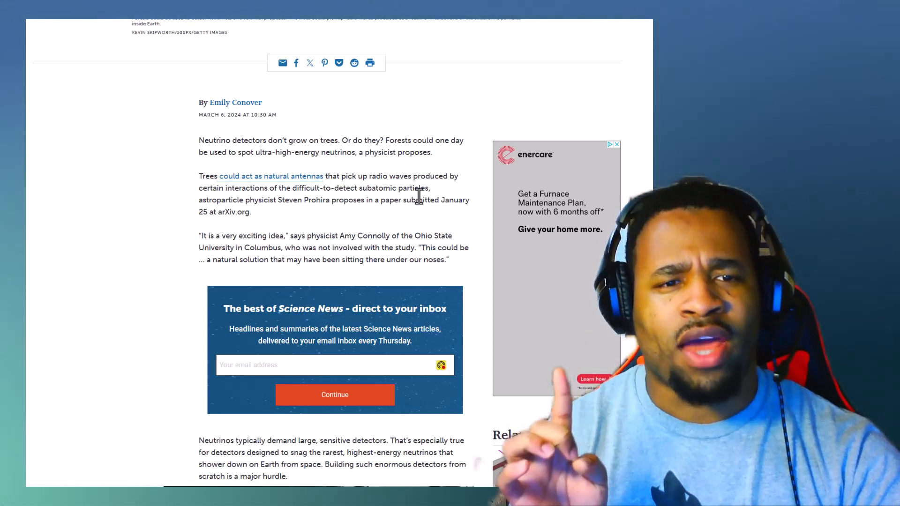
scroll("down", 3)
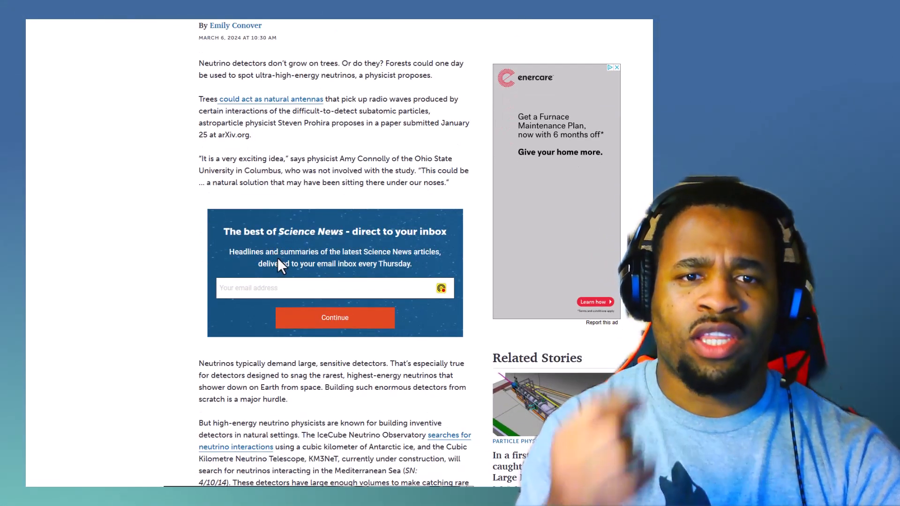
Scroll to the IceCube, KM3NeT and tau neutrino paragraphs beside Related Stories.
scroll("down", 3)
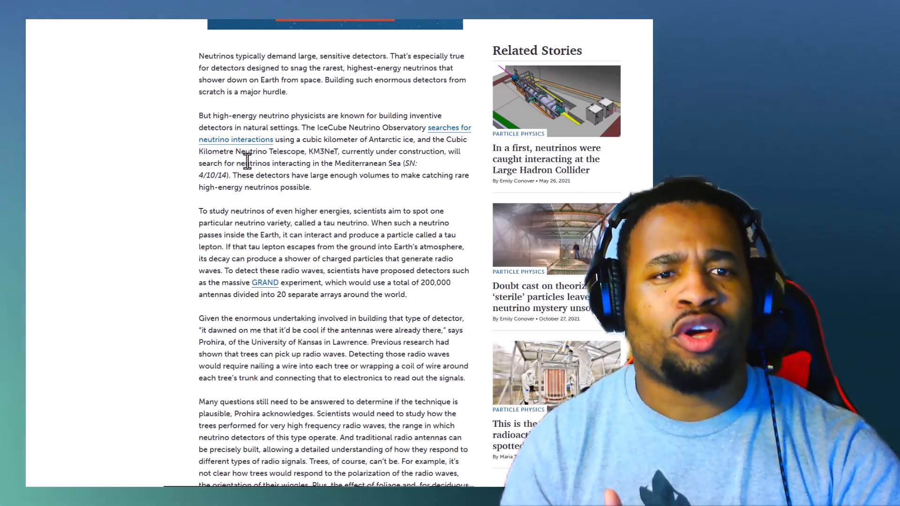
mouse_move(312, 167)
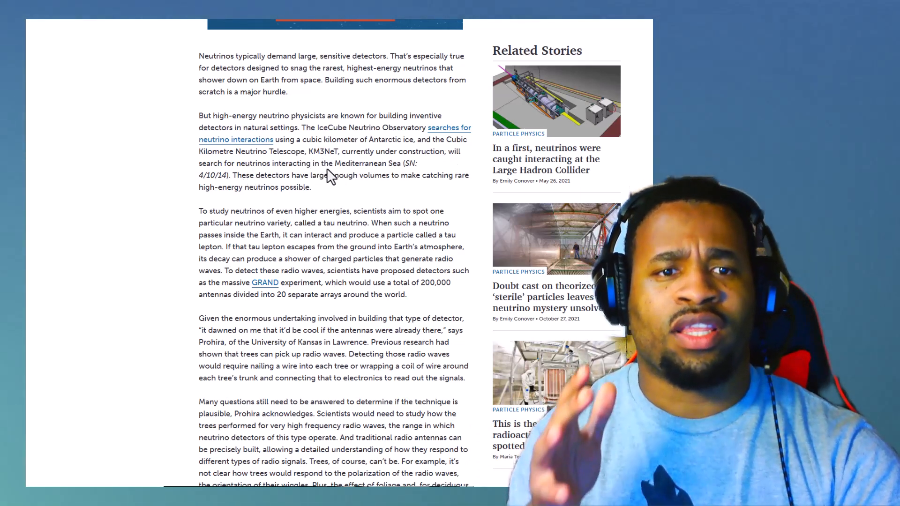
mouse_move(377, 178)
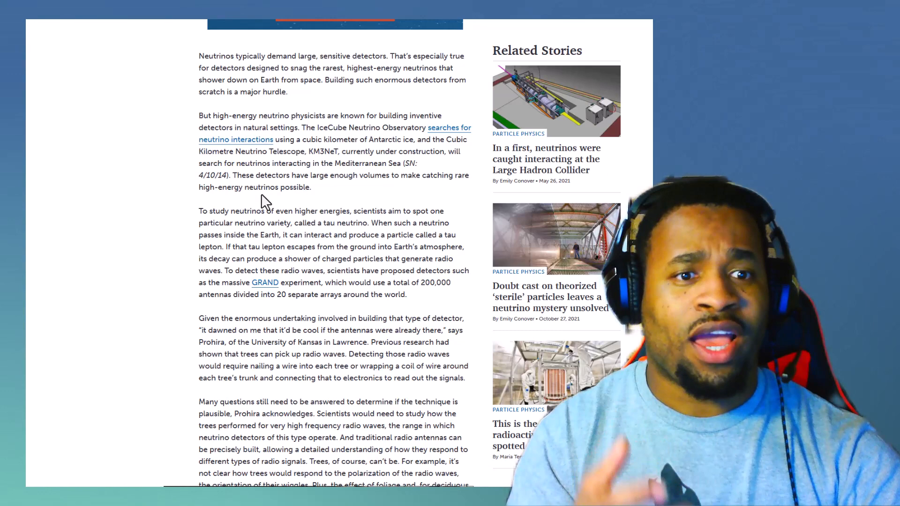
Scroll to Prohira's tree-antenna open questions and Eric Oberla's skeptical quote.
scroll("down", 3)
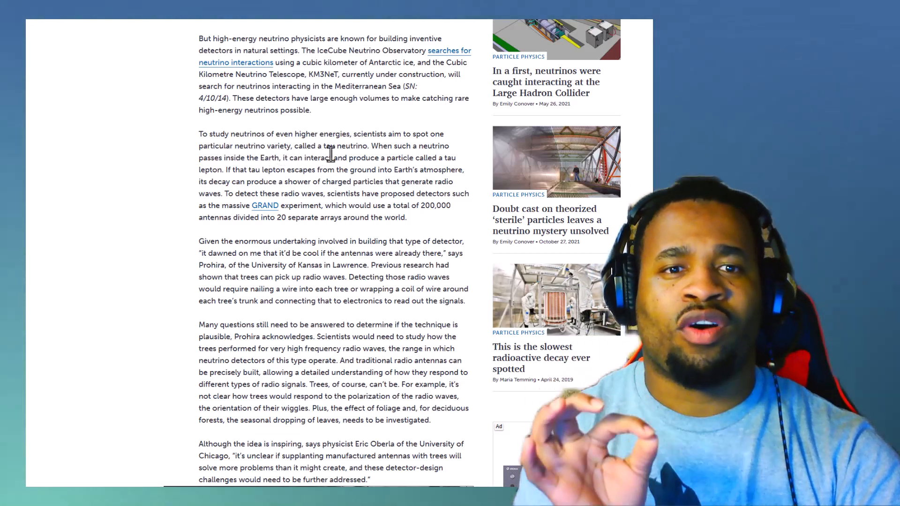
mouse_move(353, 152)
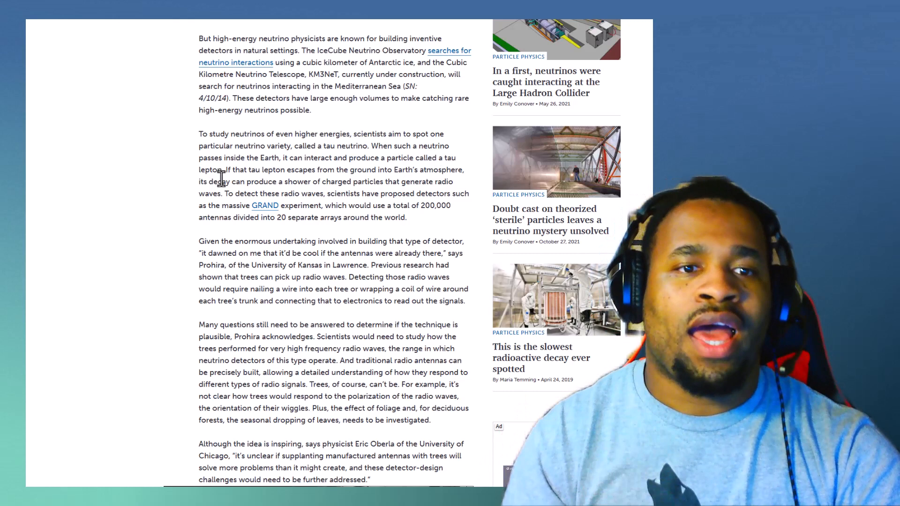
mouse_move(292, 182)
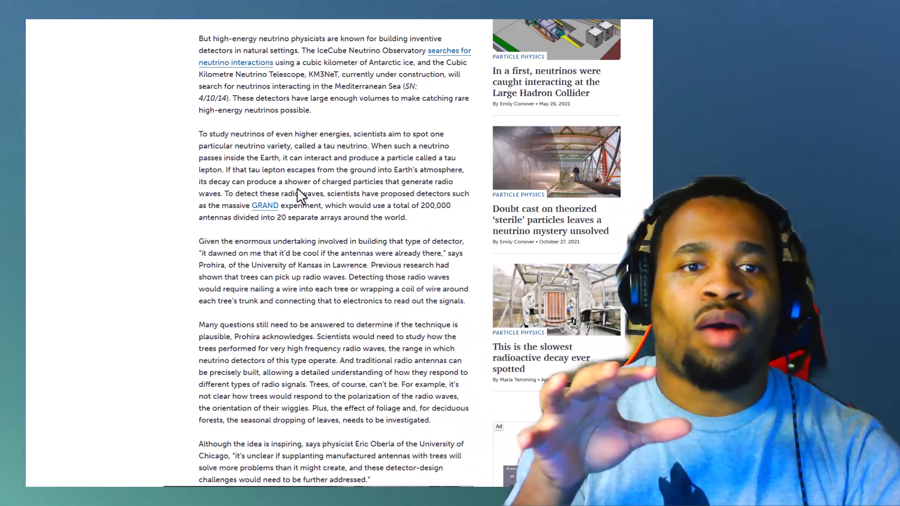
mouse_move(335, 194)
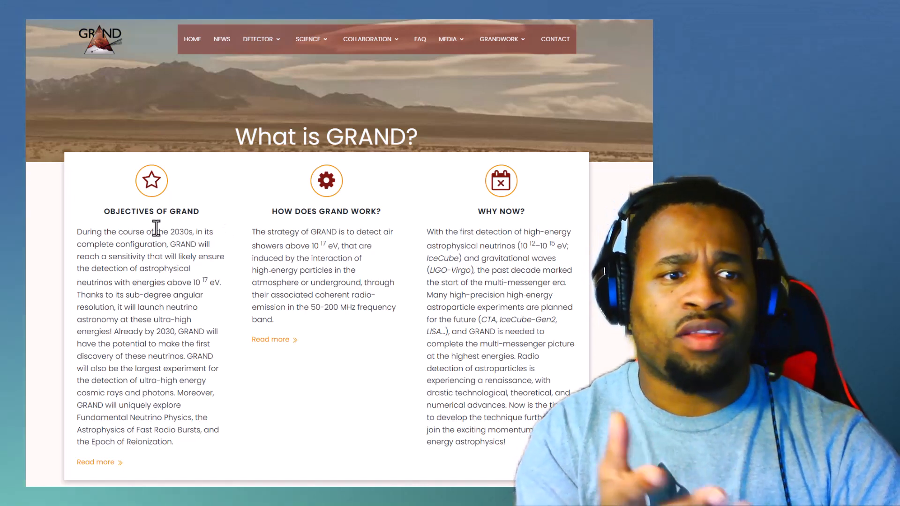
scroll("down", 3)
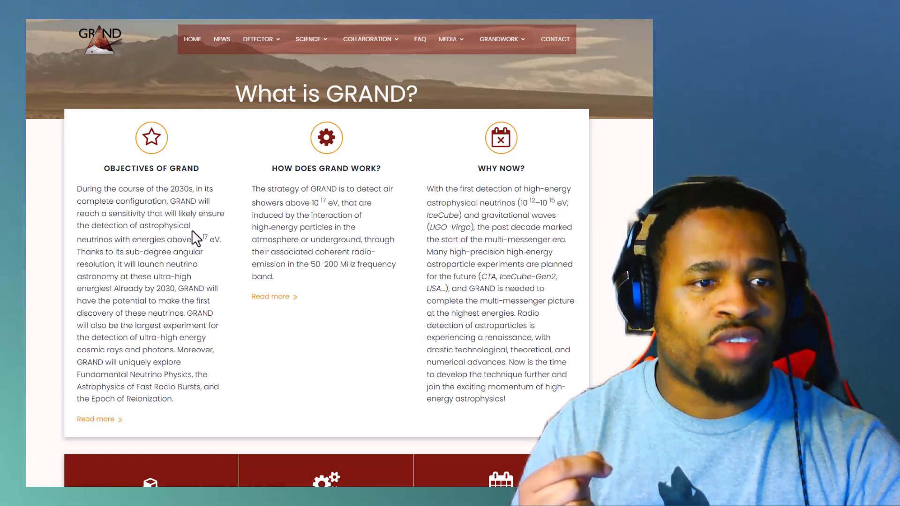
mouse_move(110, 244)
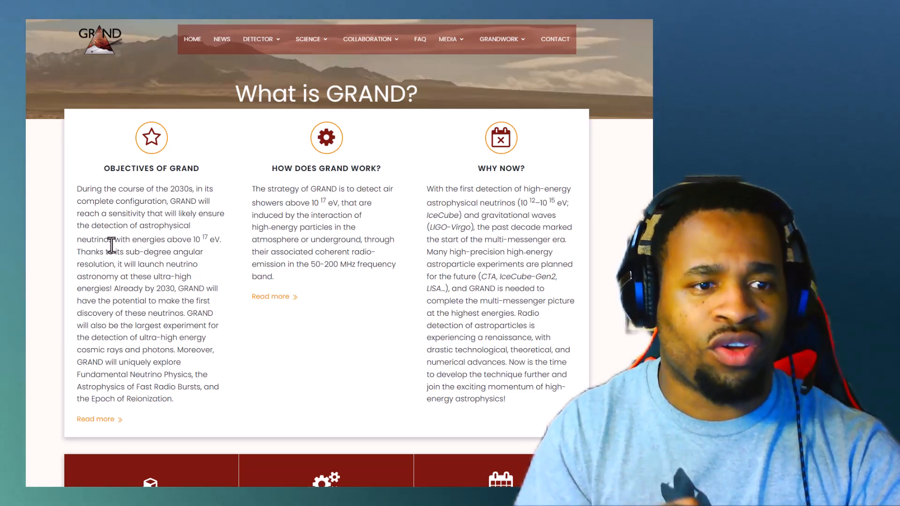
mouse_move(195, 245)
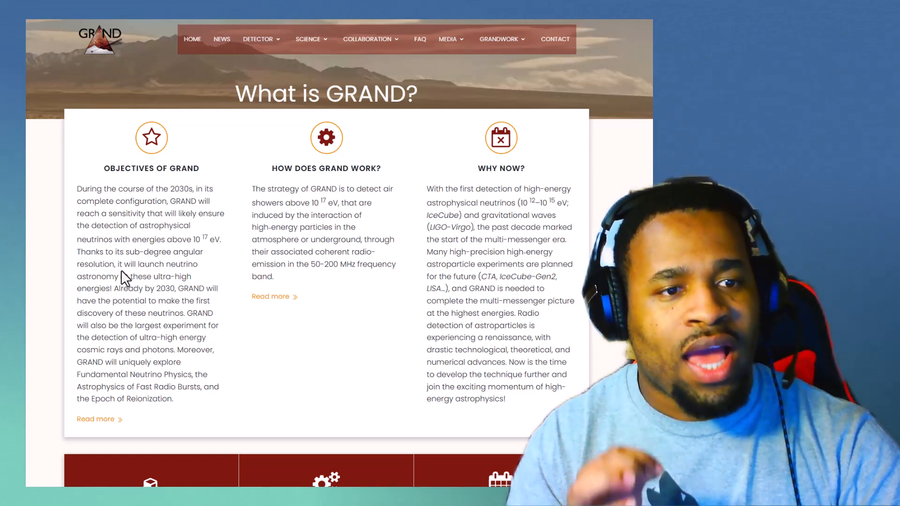
mouse_move(184, 278)
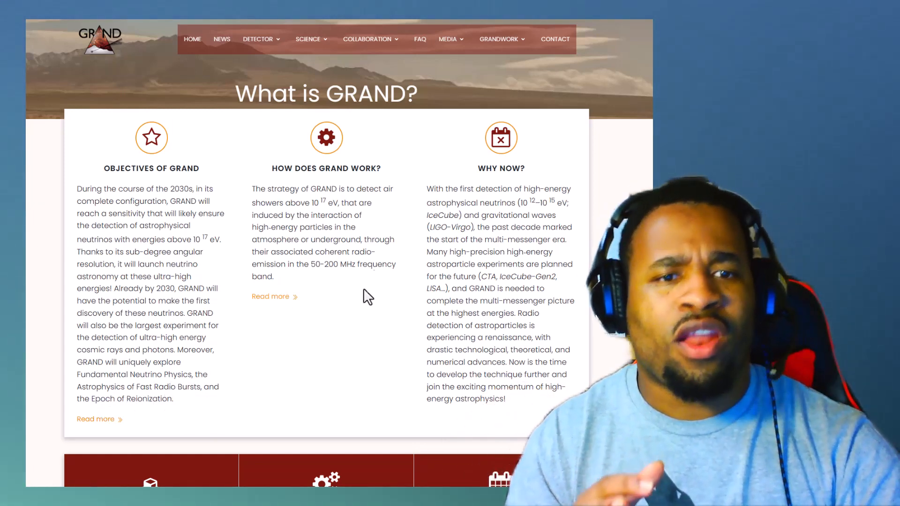
mouse_move(261, 301)
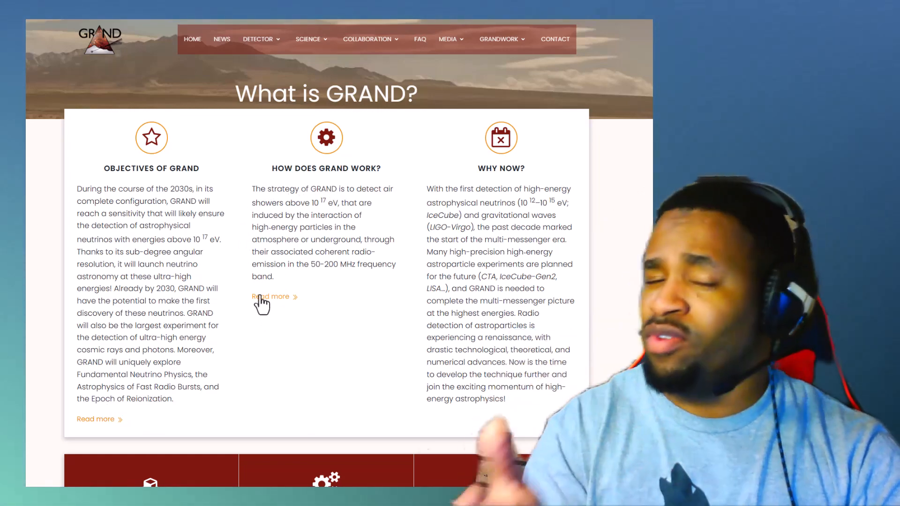
mouse_move(330, 164)
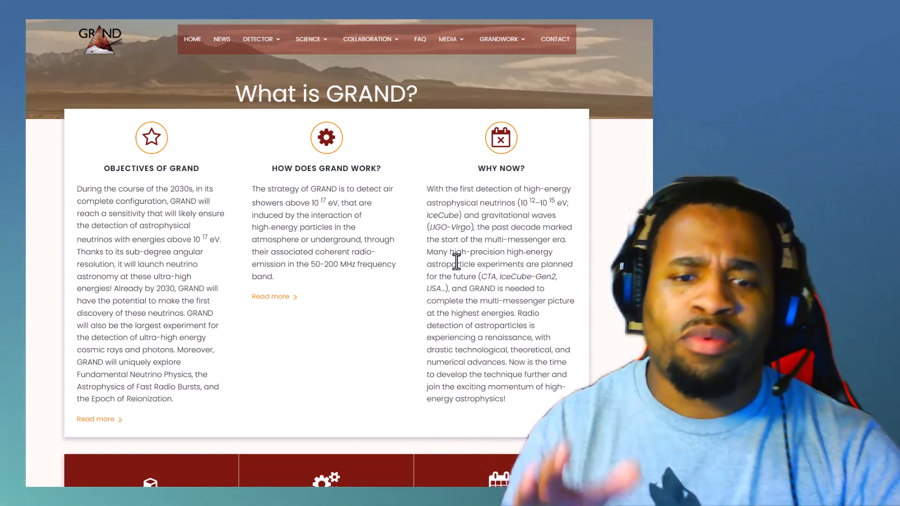
Enlarge the GRAND brochure to show its GRANDProto35 to GRAND 200K roadmap.
scroll("down", 3)
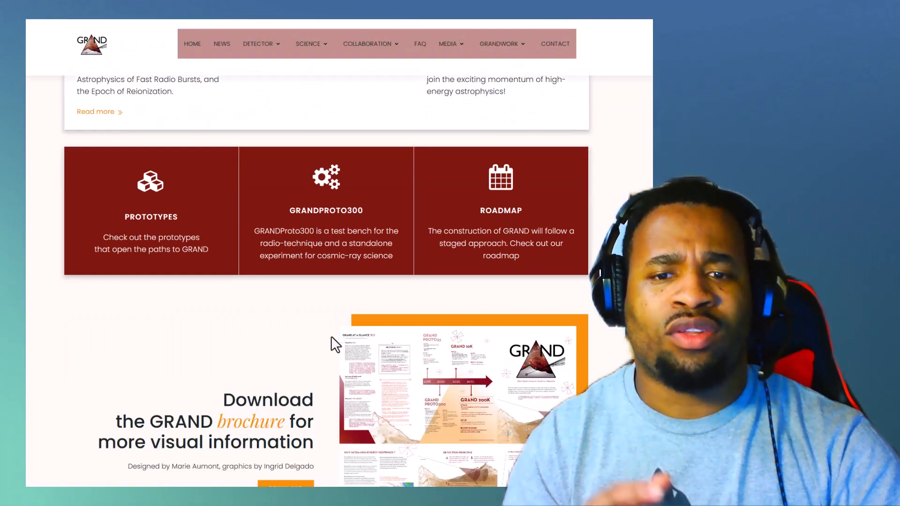
scroll("down", 3)
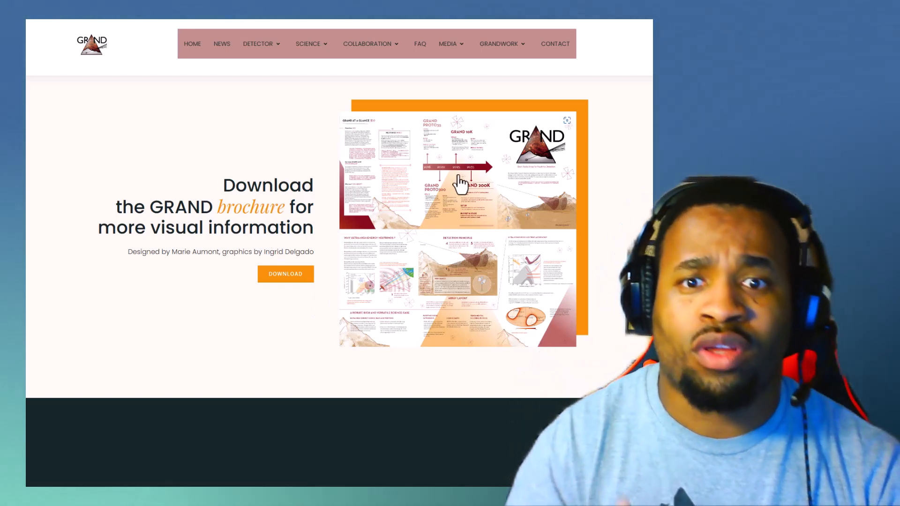
left_click(566, 121)
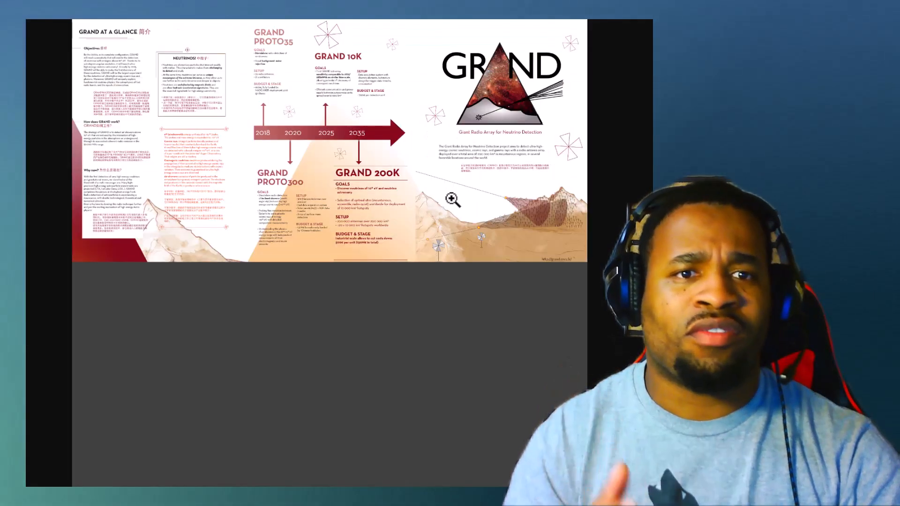
Leave the brochure for the Science News paragraphs on GRAND and Prohira's tree antennas.
scroll("down", 3)
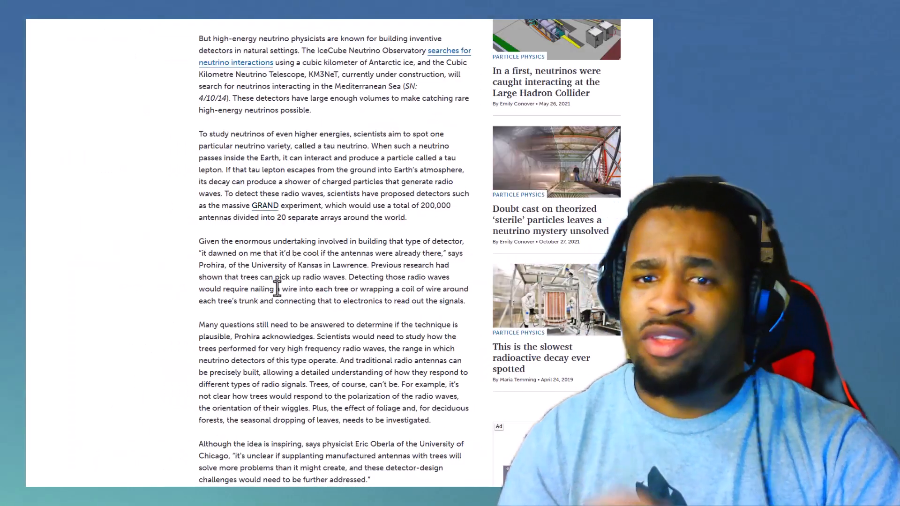
scroll("down", 3)
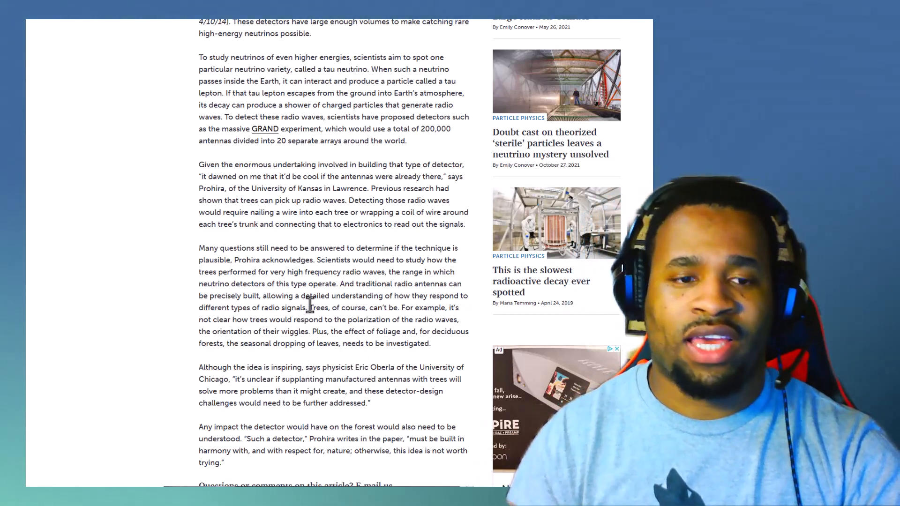
scroll("down", 3)
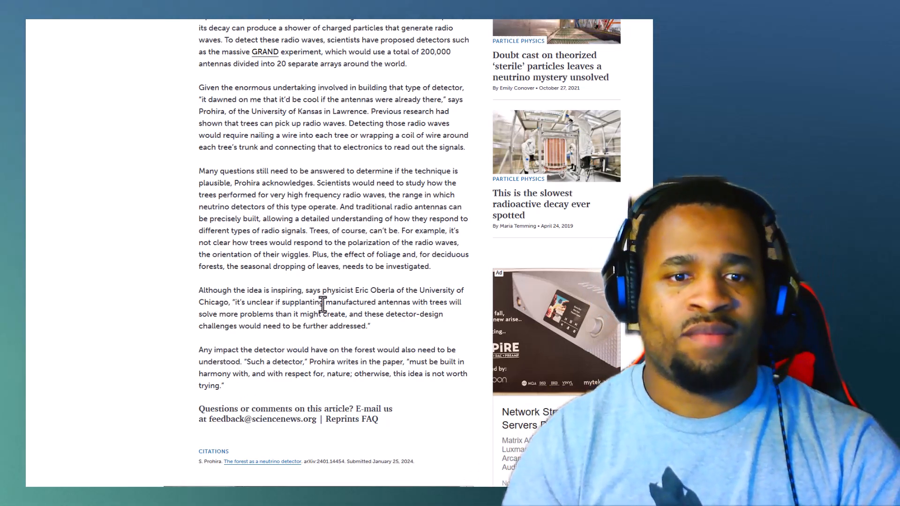
mouse_move(206, 362)
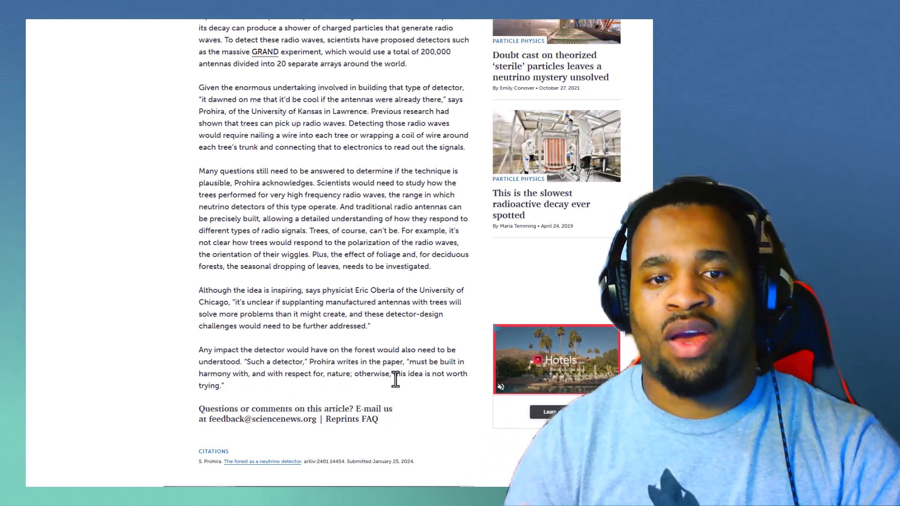
mouse_move(452, 391)
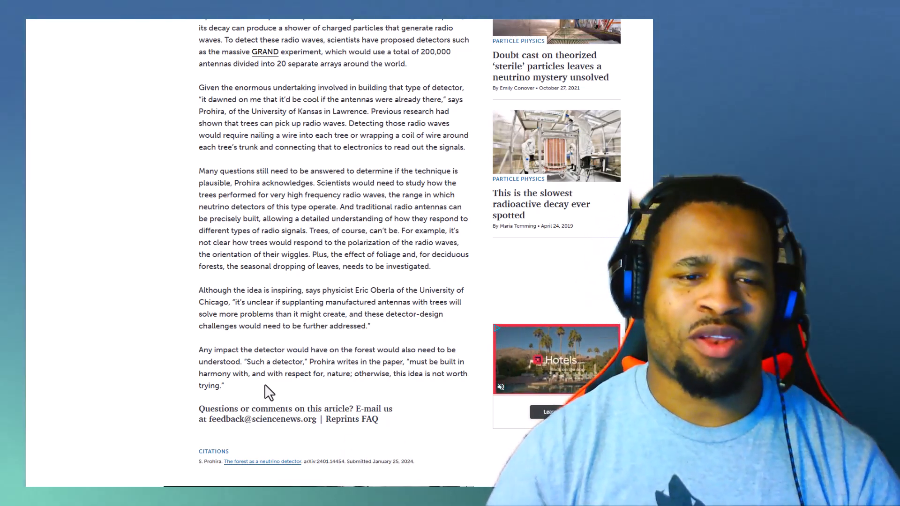
scroll("up", 3)
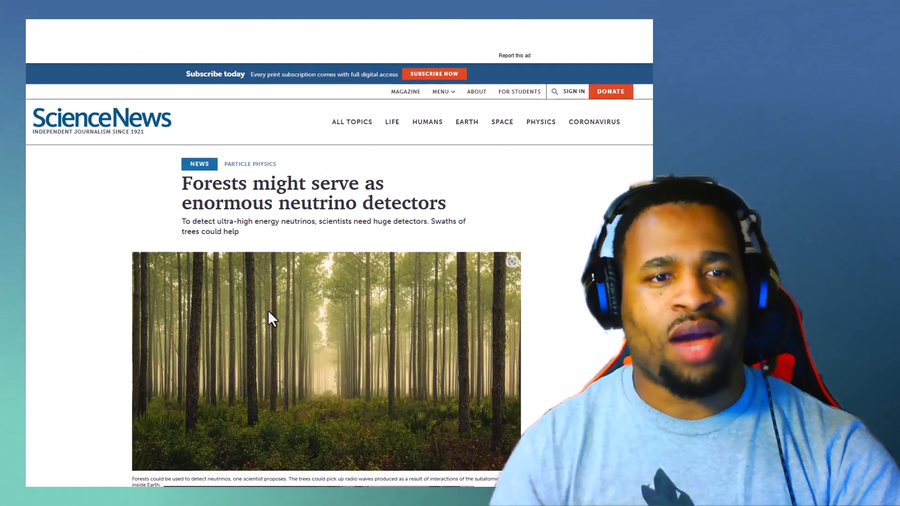
Show the article's photo caption, byline, date and opening lines beneath the headline.
scroll("down", 3)
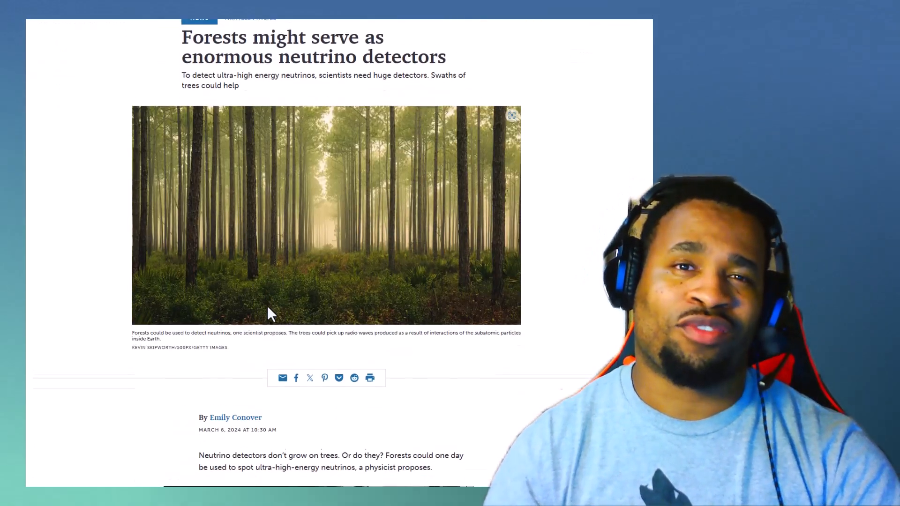
scroll("down", 3)
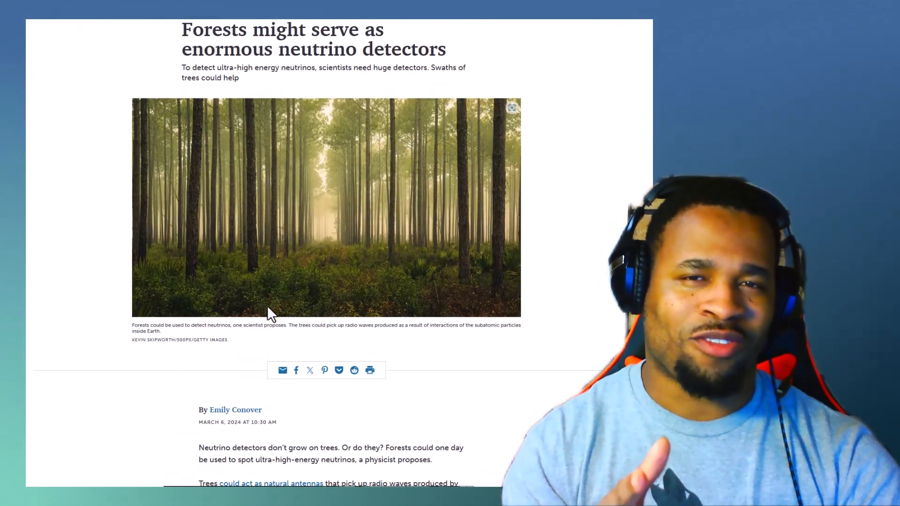